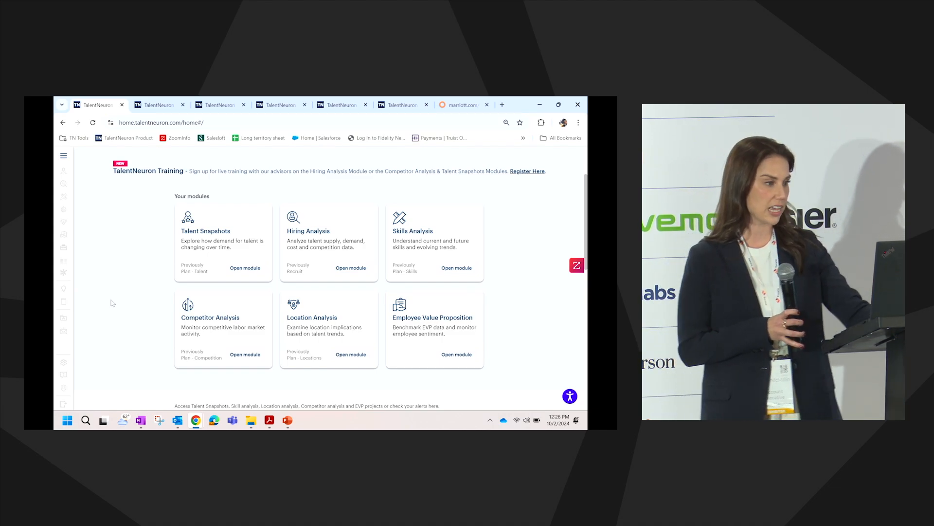
Load the Talent Snapshots demand trends chart for Natural Language Processing
click(64, 195)
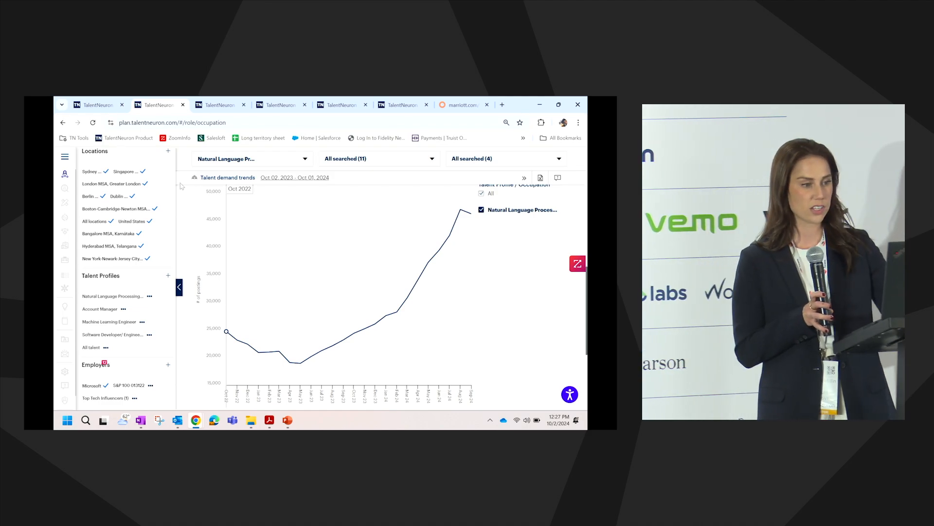
mouse_move(461, 210)
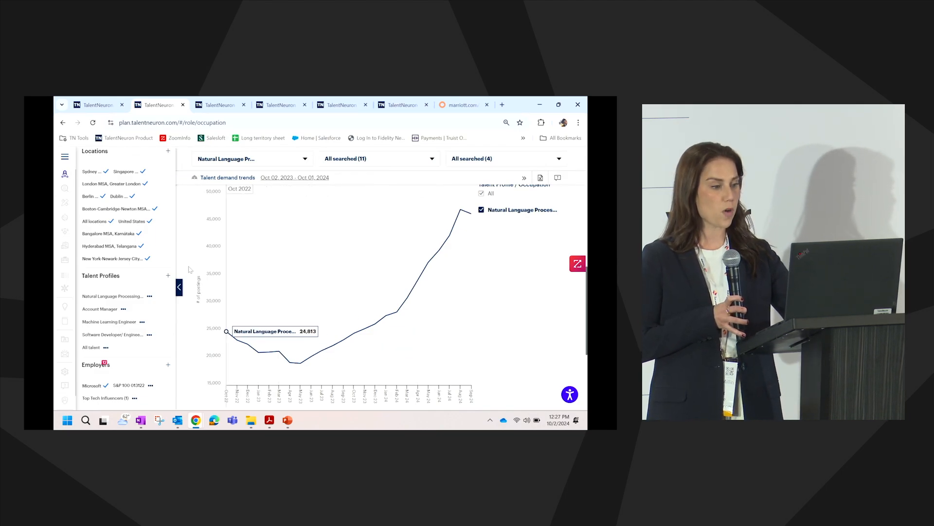
Hide the left search-filter panel so the NLP demand chart spans the page
click(180, 288)
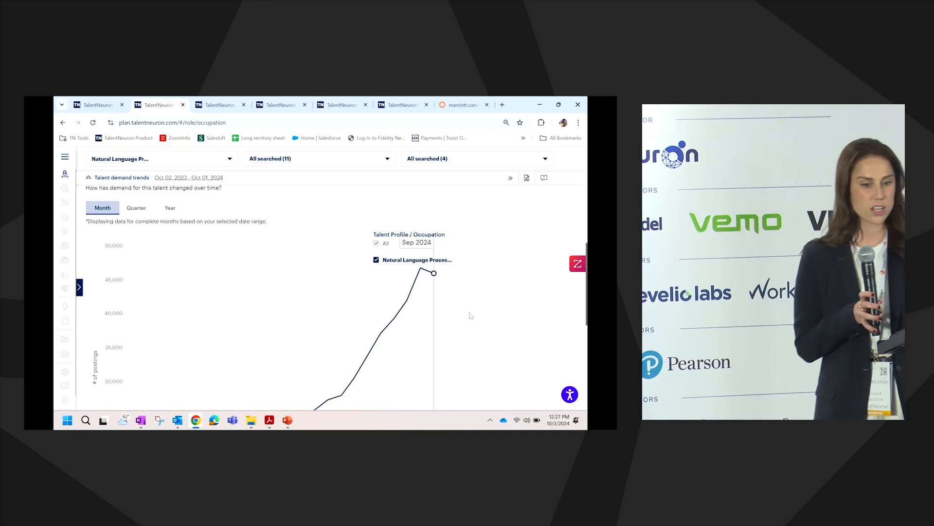
scroll(down, 3)
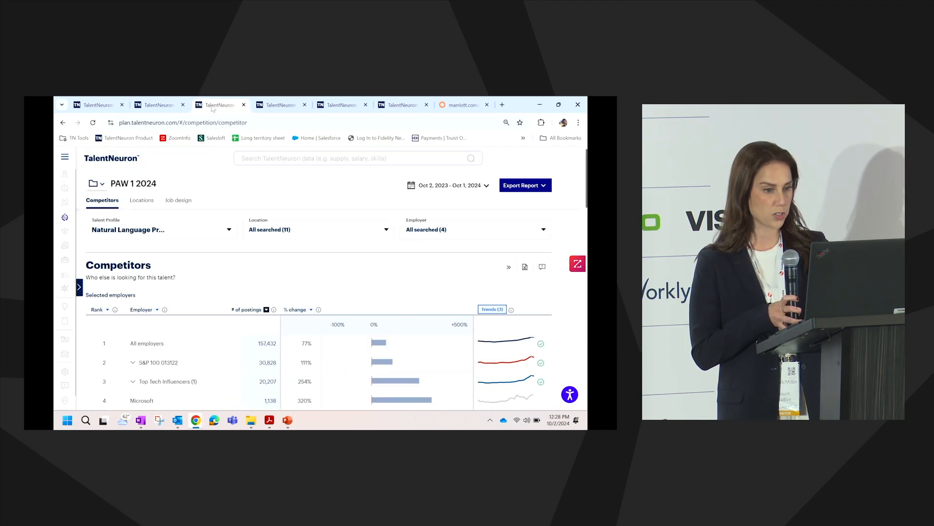
mouse_move(223, 250)
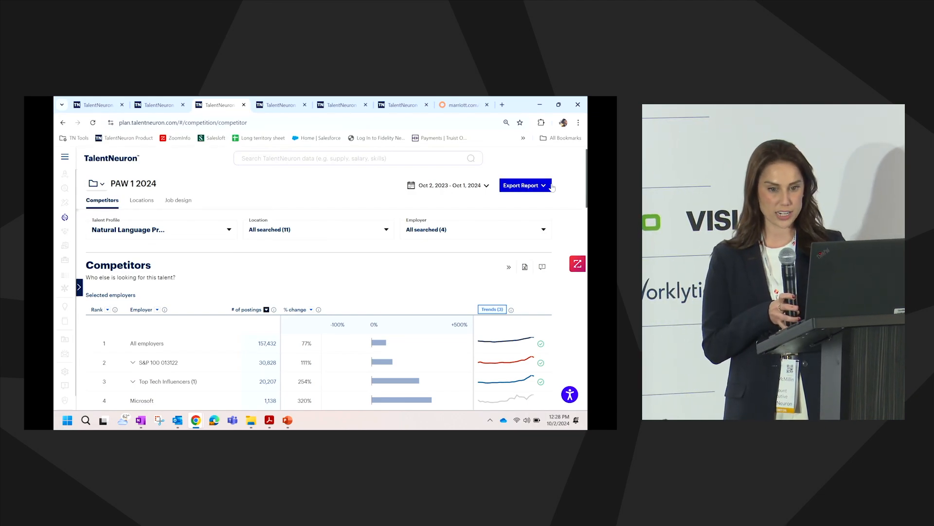
Scroll the Competitors page to the Top employers highlight cards
scroll(down, 3)
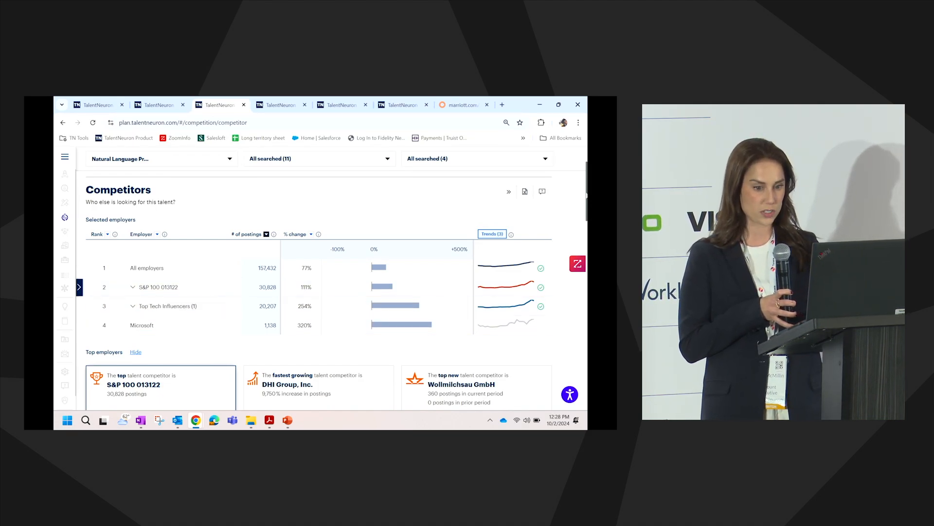
Reach the employer ranking table (Google, Amazon, Bytedance) and dismiss the Teams notification
scroll(down, 3)
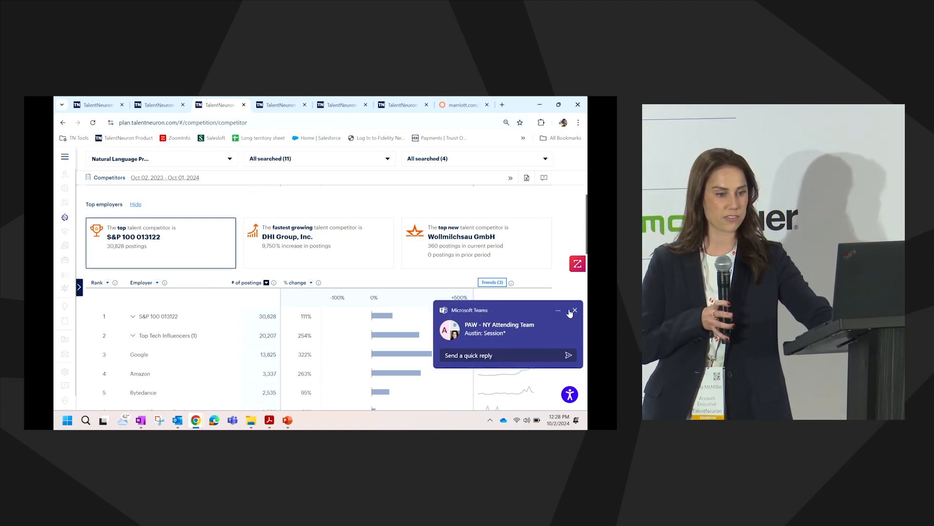
click(574, 310)
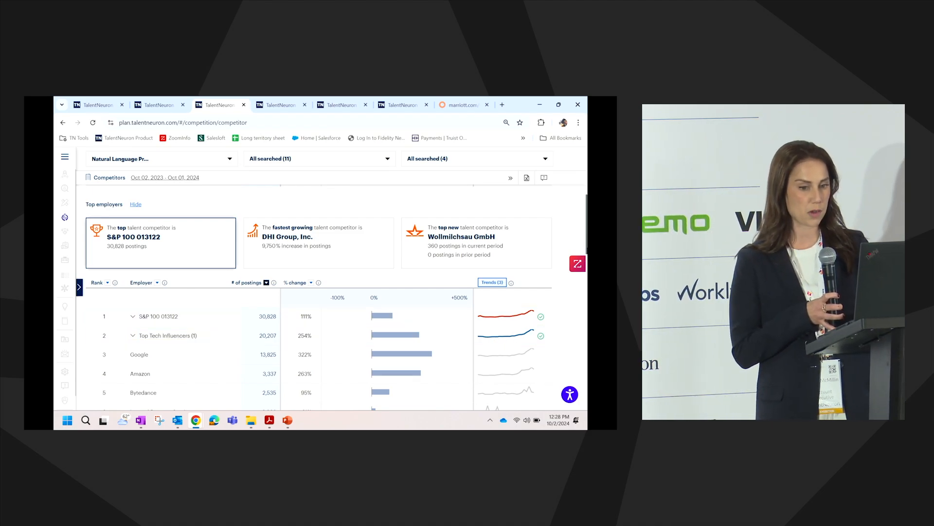
Switch the Competitor hiring trends chart to Quarter grouping
scroll(down, 3)
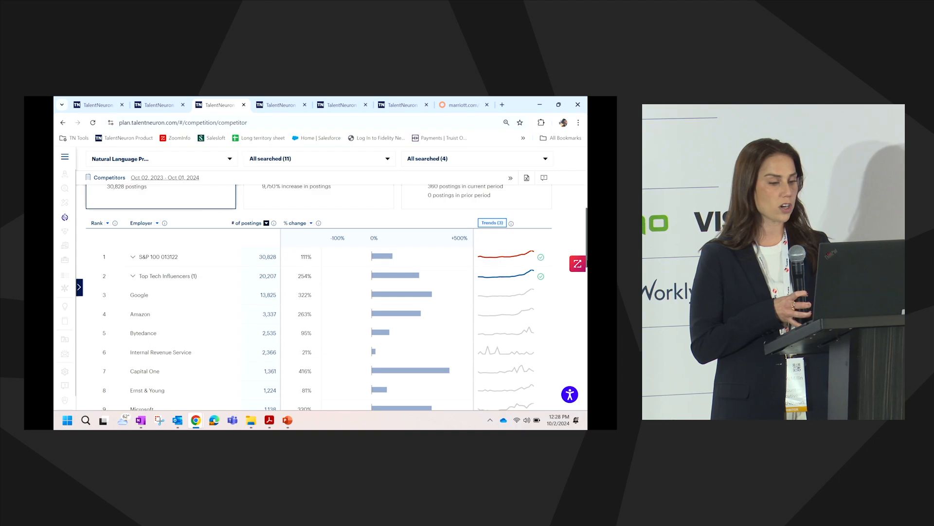
scroll(down, 3)
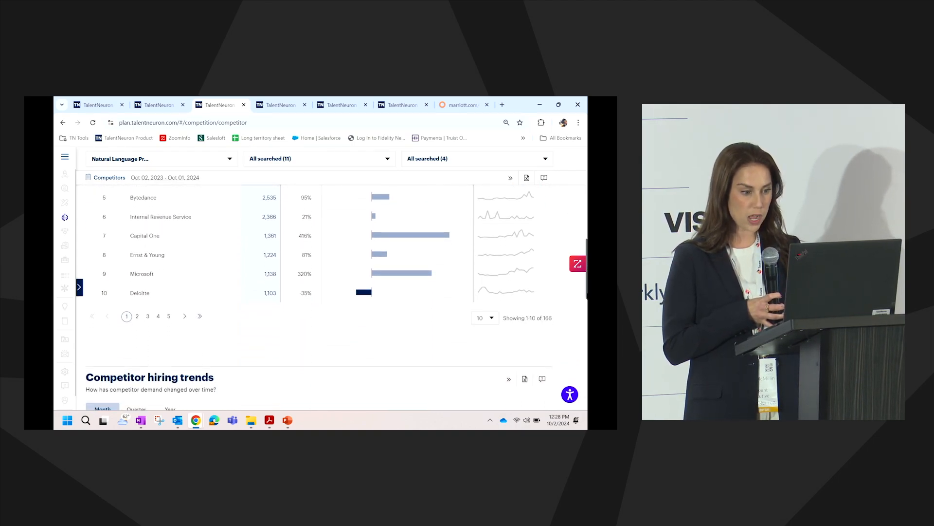
scroll(down, 3)
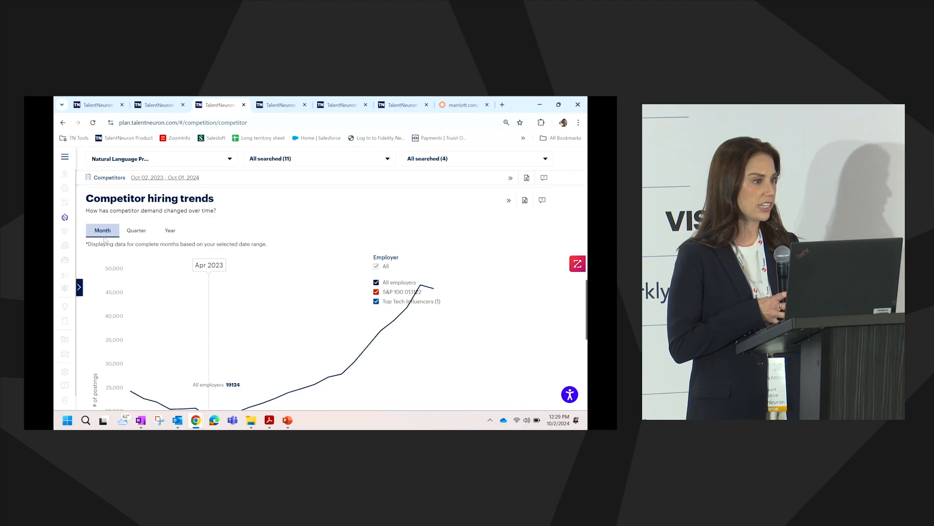
click(136, 229)
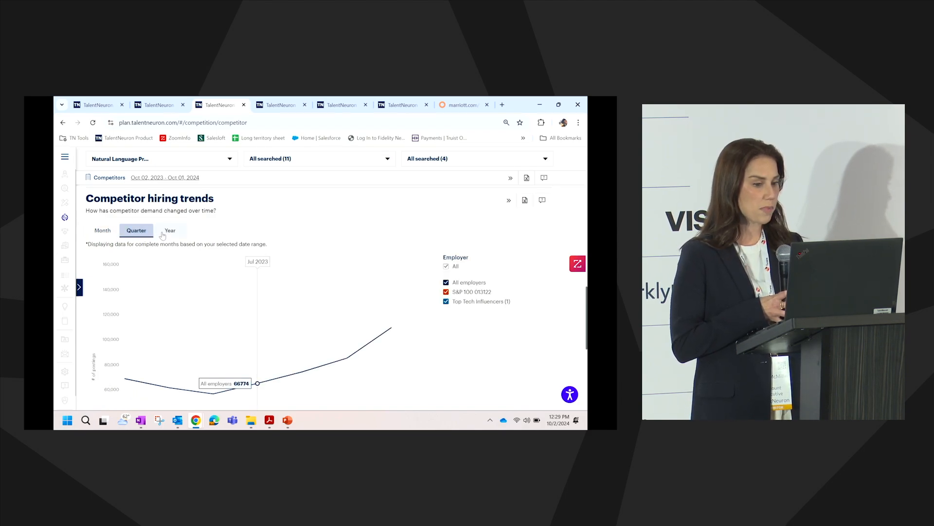
click(169, 230)
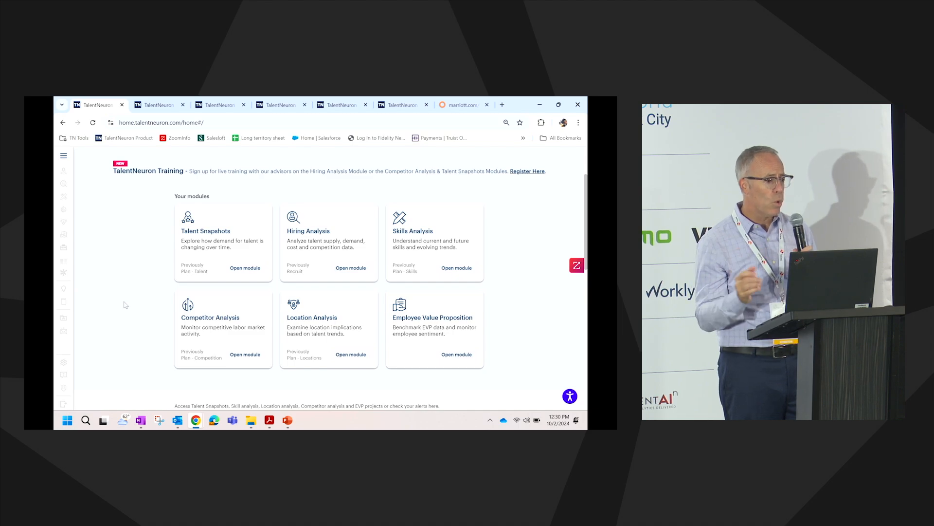
mouse_move(101, 227)
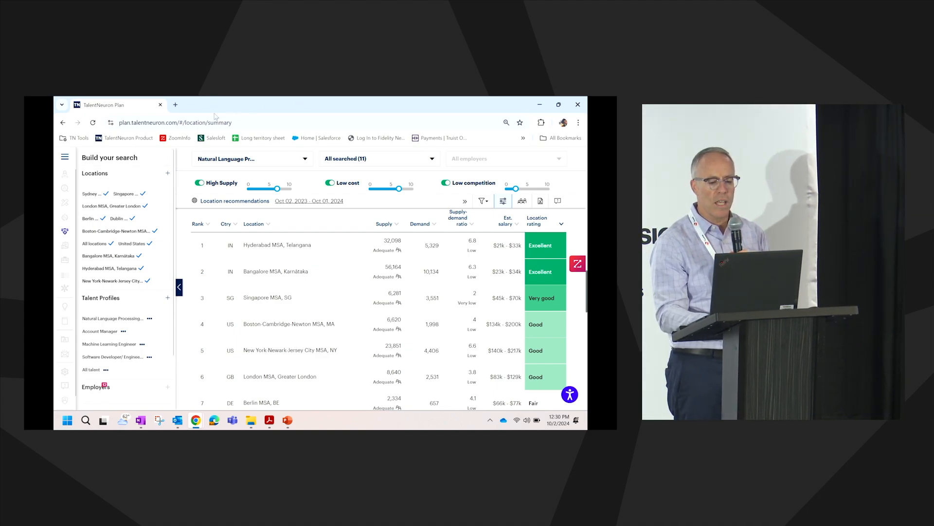
mouse_move(227, 159)
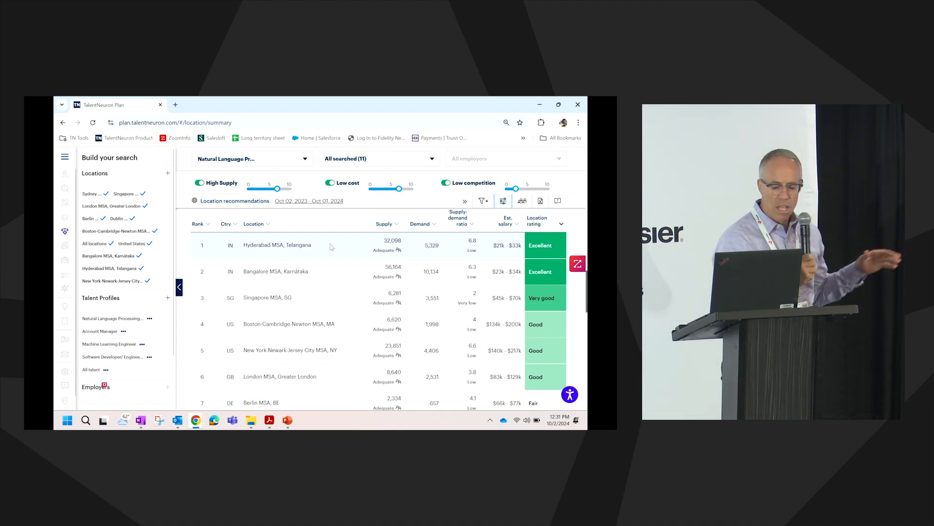
Scroll to the Location recommendations summary table in Location Analysis
scroll(down, 3)
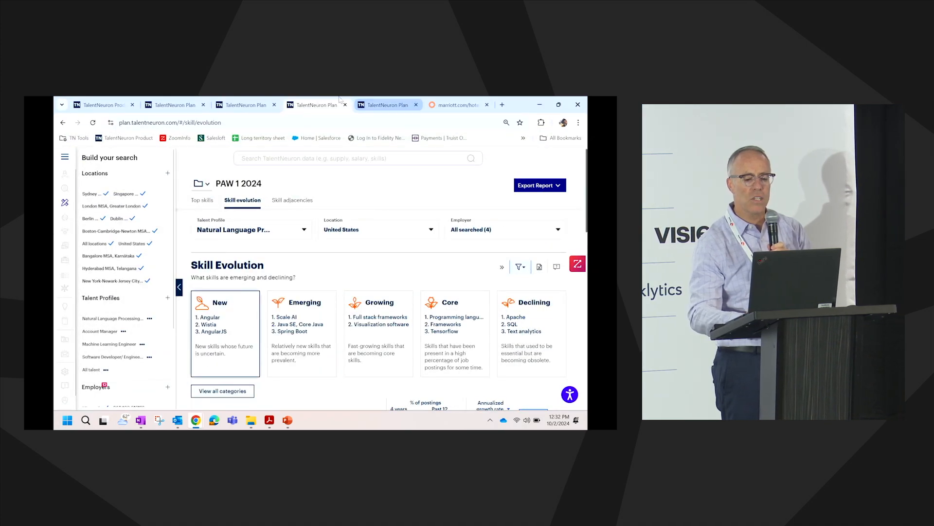
mouse_move(315, 105)
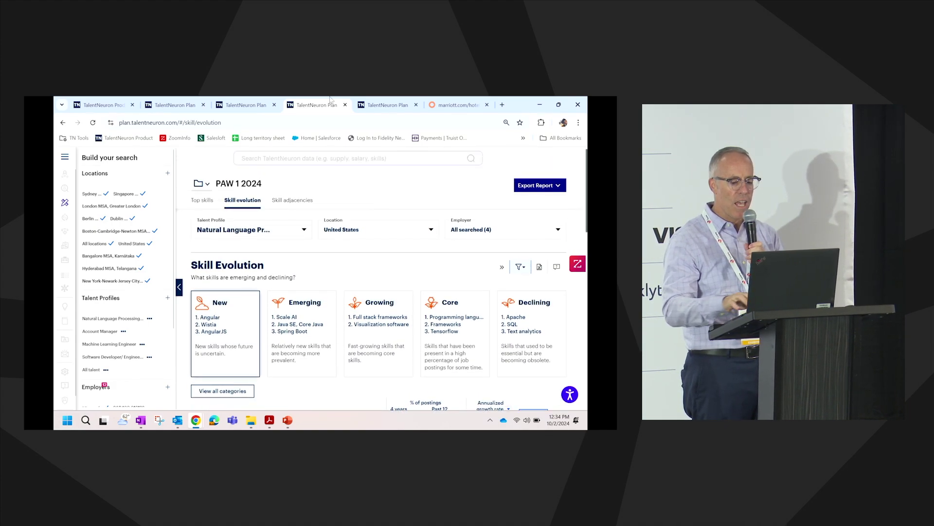
Switch to Skill adjacencies and raise the Secondary skills slider from 27 to 30
click(388, 105)
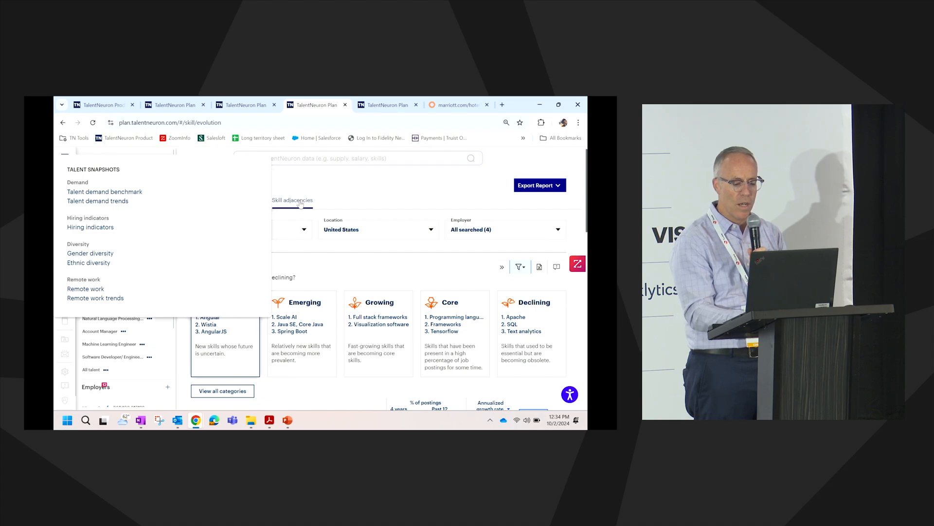
click(292, 200)
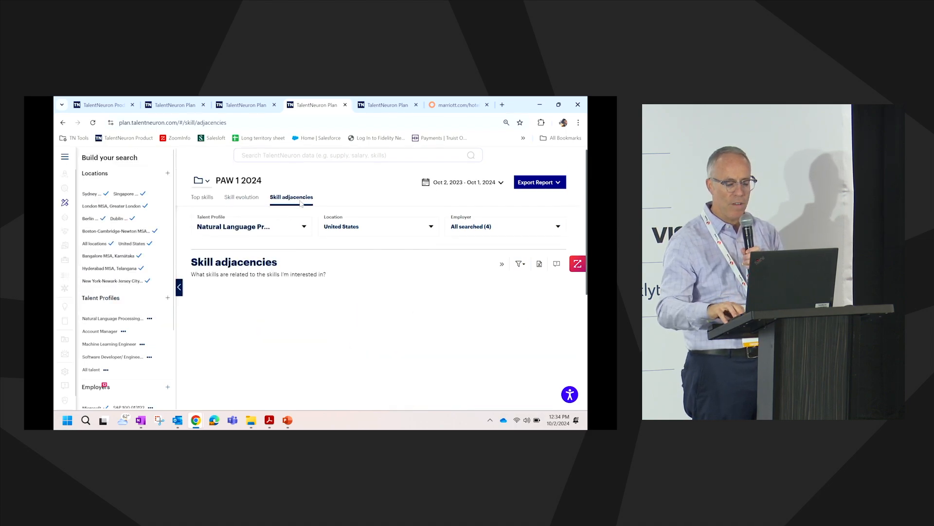
scroll(down, 3)
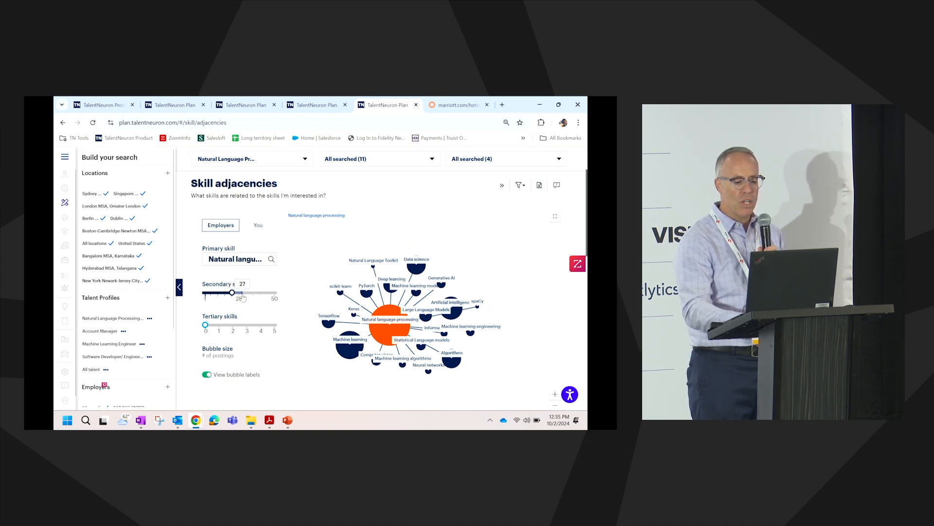
drag(231, 292, 236, 292)
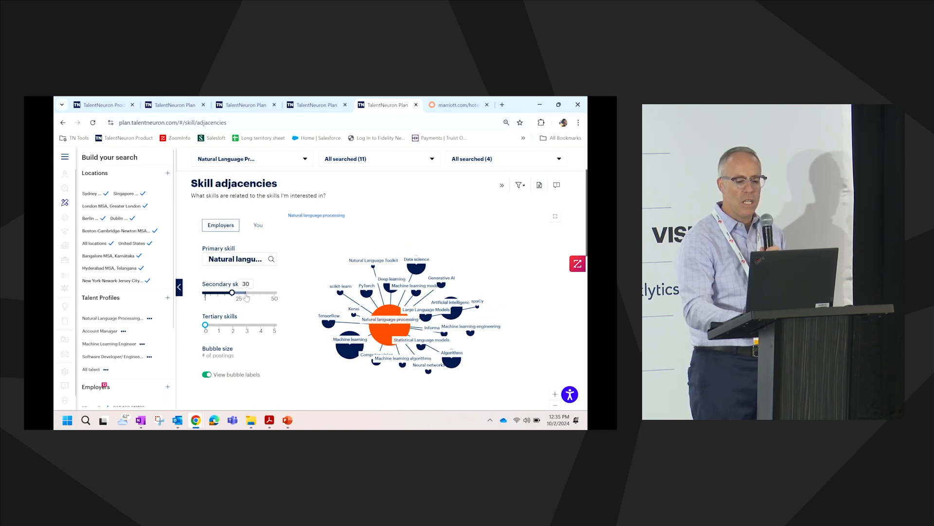